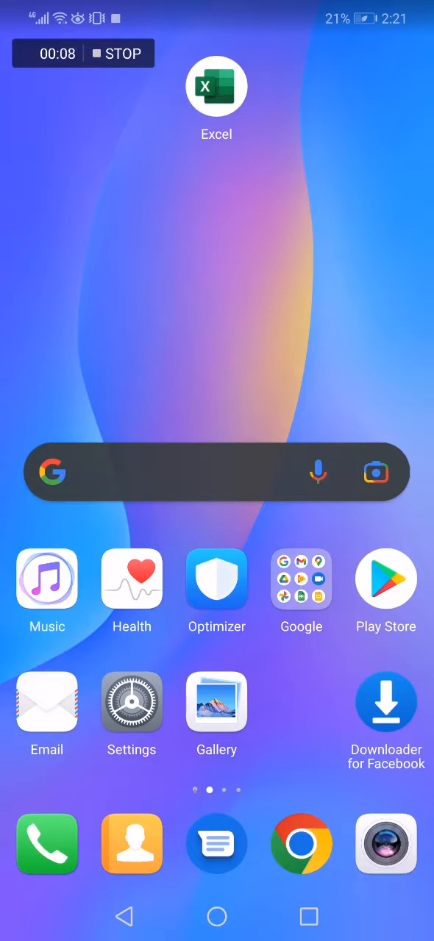
Launch Excel from its home-screen icon to reach the Recent workbooks list.
click(217, 85)
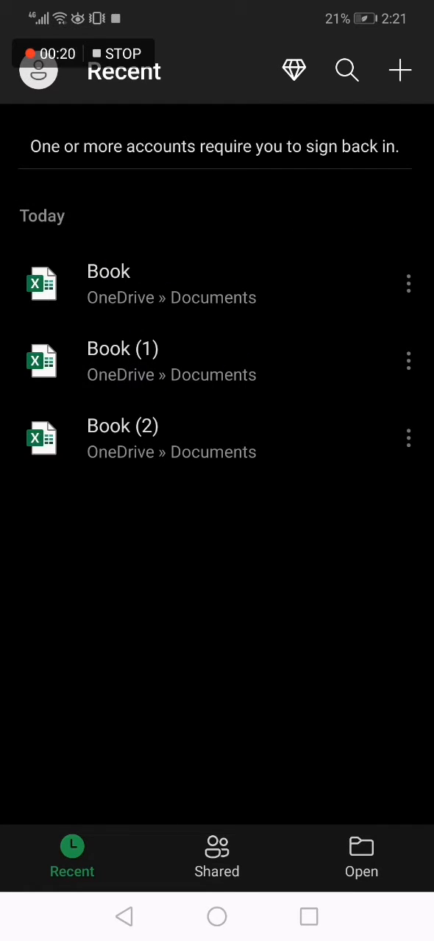
Add Book.xlsx to the home screen from its Recent-list options and confirm with ADD.
click(97, 318)
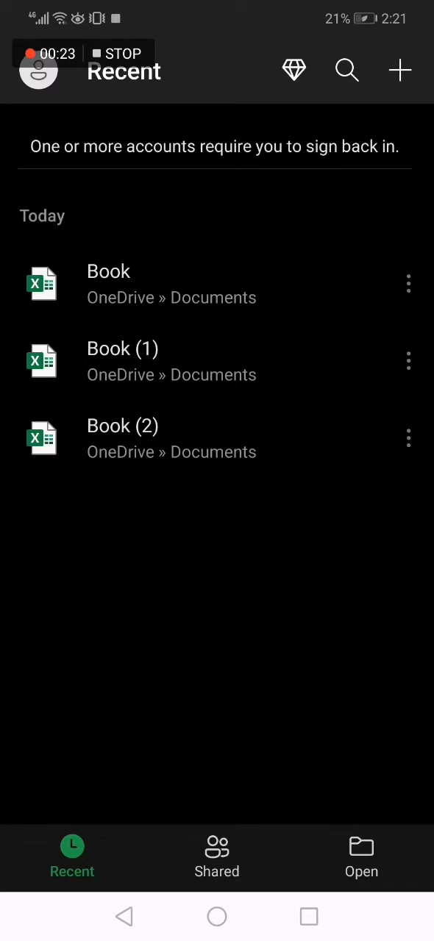
click(408, 281)
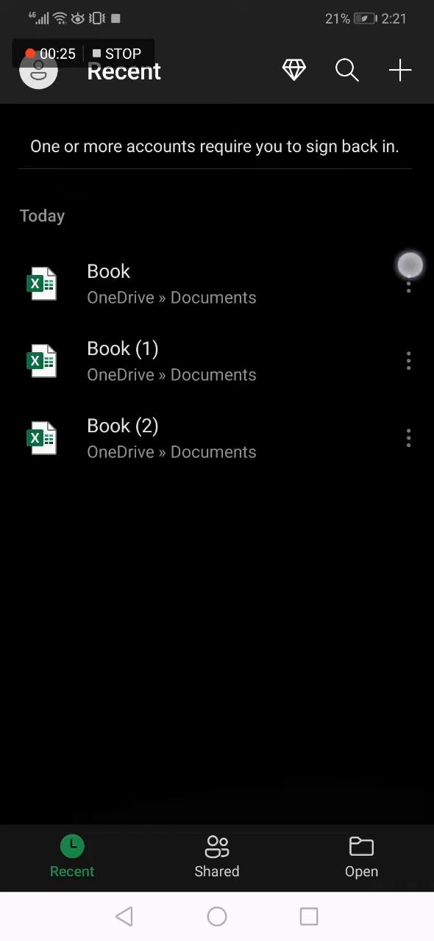
click(410, 280)
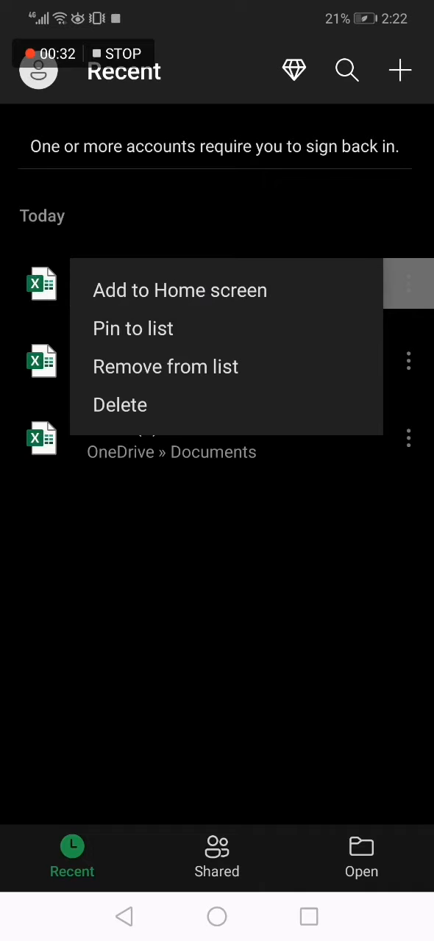
click(179, 291)
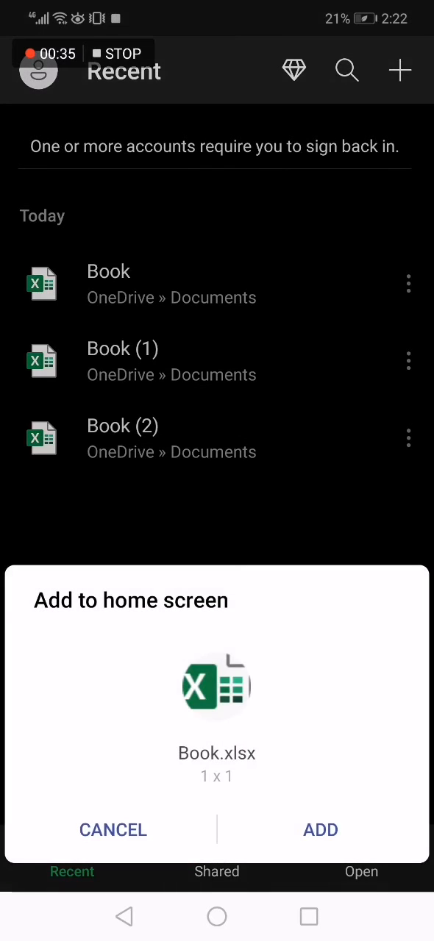
click(321, 830)
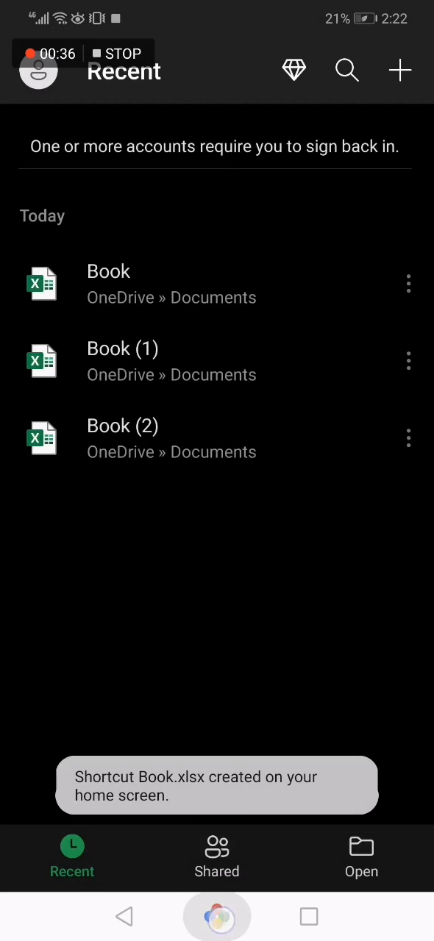
Drag the Book.xlsx shortcut beside the Excel icon, then reopen Excel and Book's options menu.
key(home)
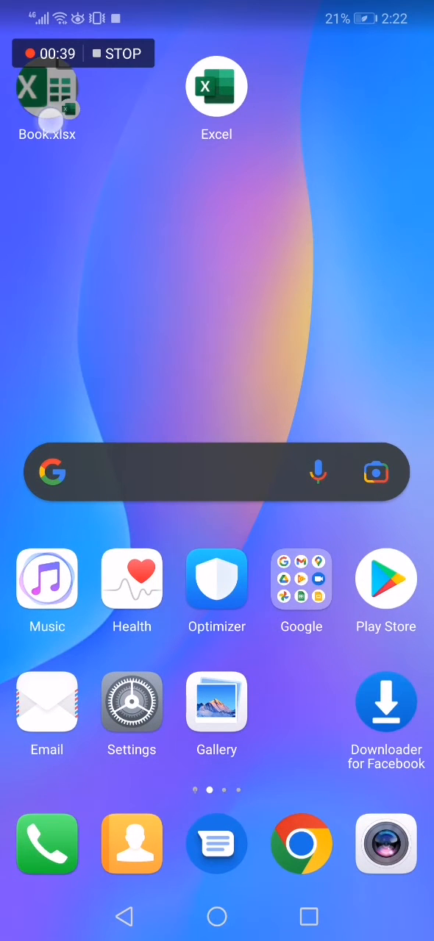
drag(47, 85, 300, 85)
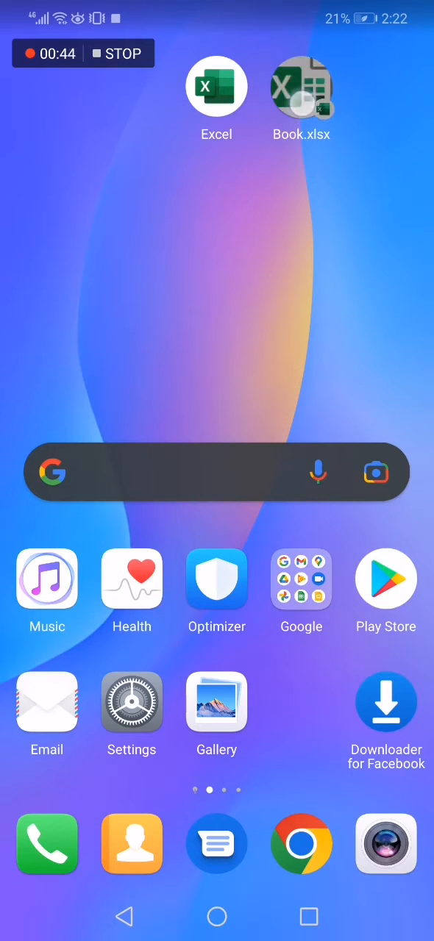
click(301, 85)
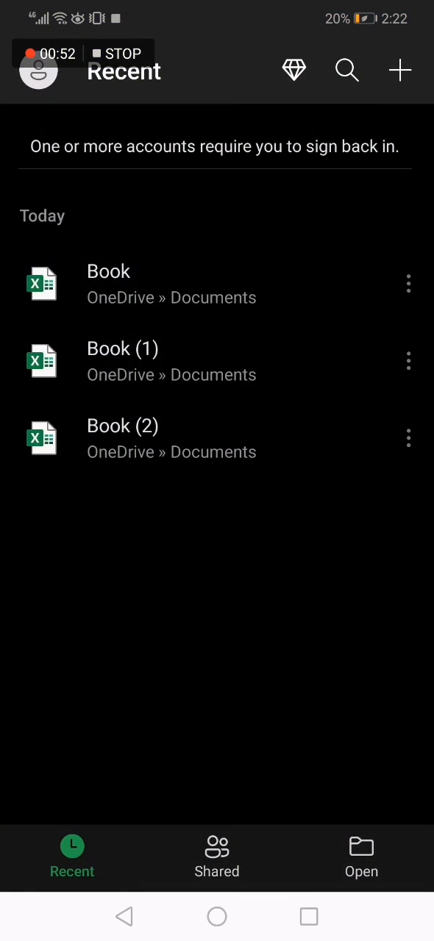
click(410, 282)
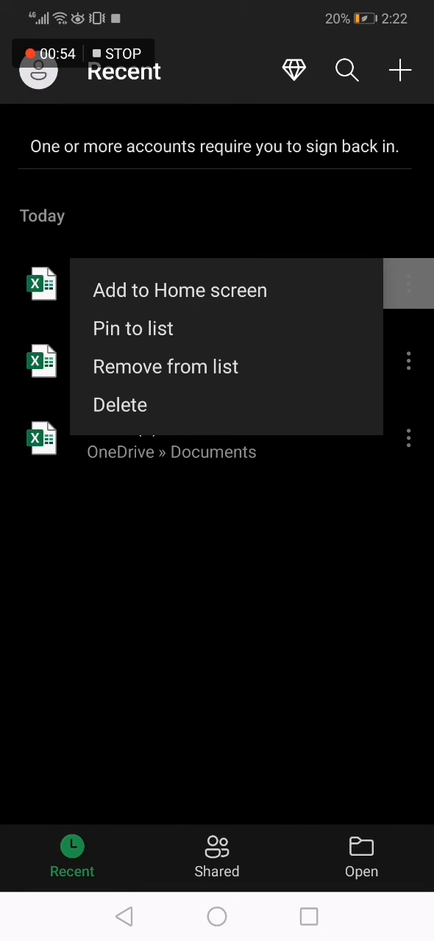